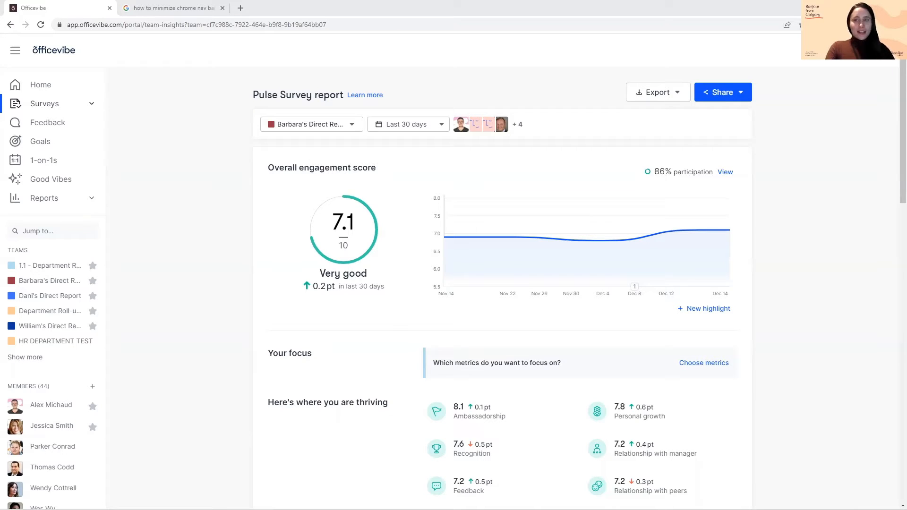
mouse_move(874, 479)
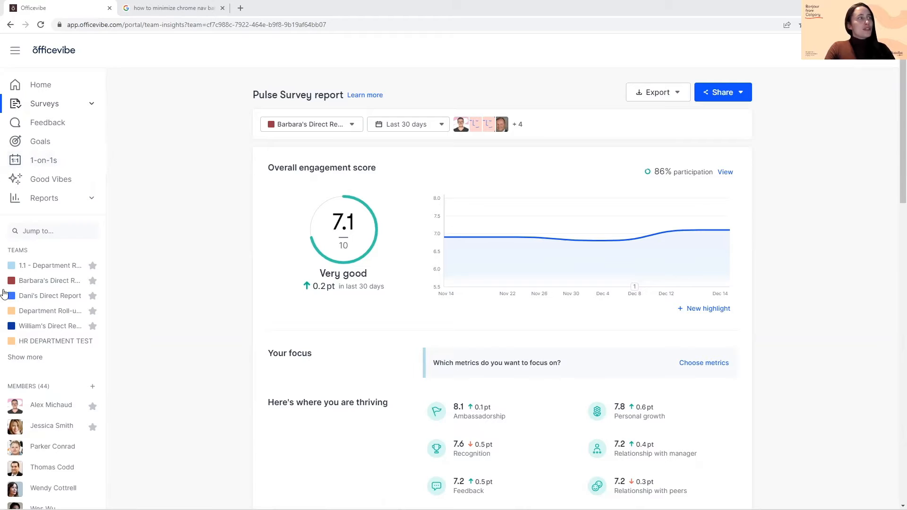
Return to the team's survey report and open the timeframe dropdown, from Last 7 days to Custom
left_click(49, 281)
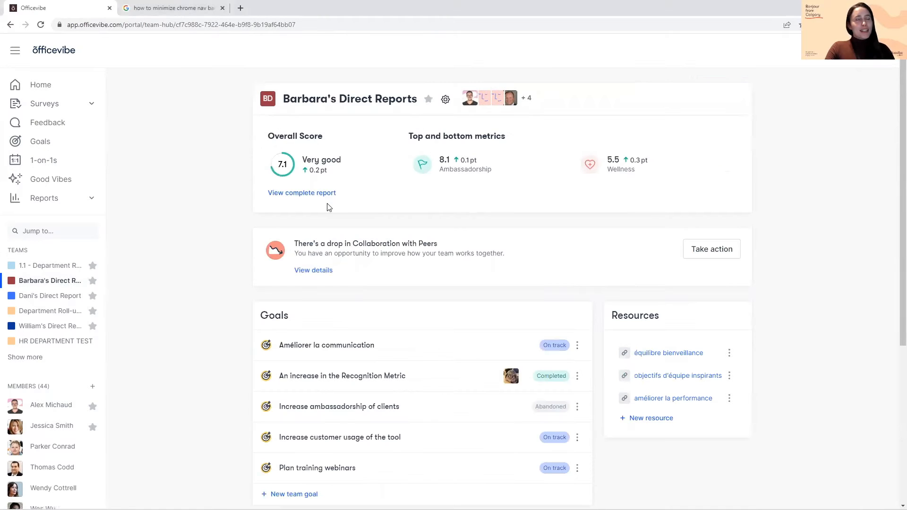
left_click(301, 193)
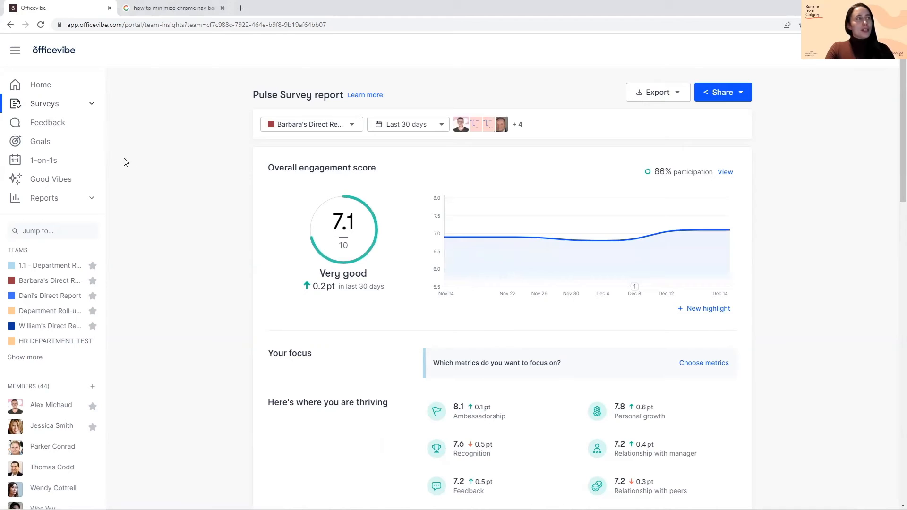
left_click(44, 104)
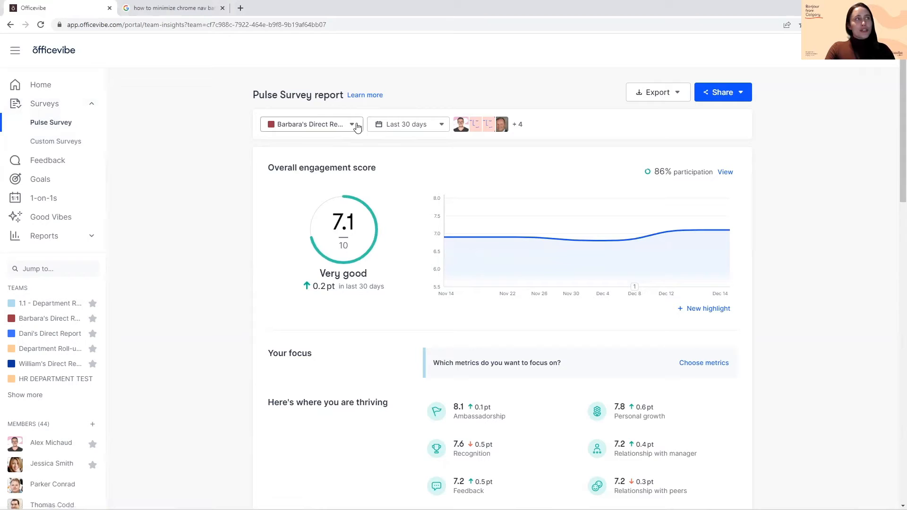
left_click(311, 124)
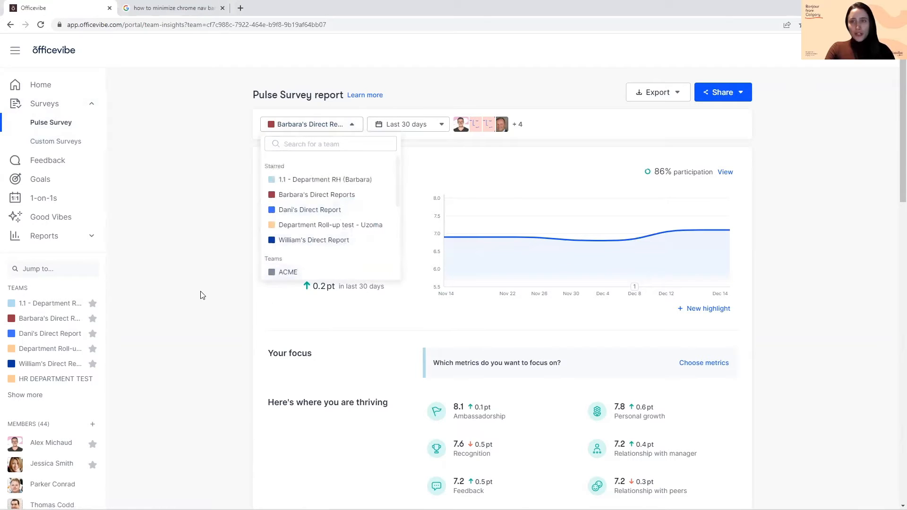
left_click(408, 124)
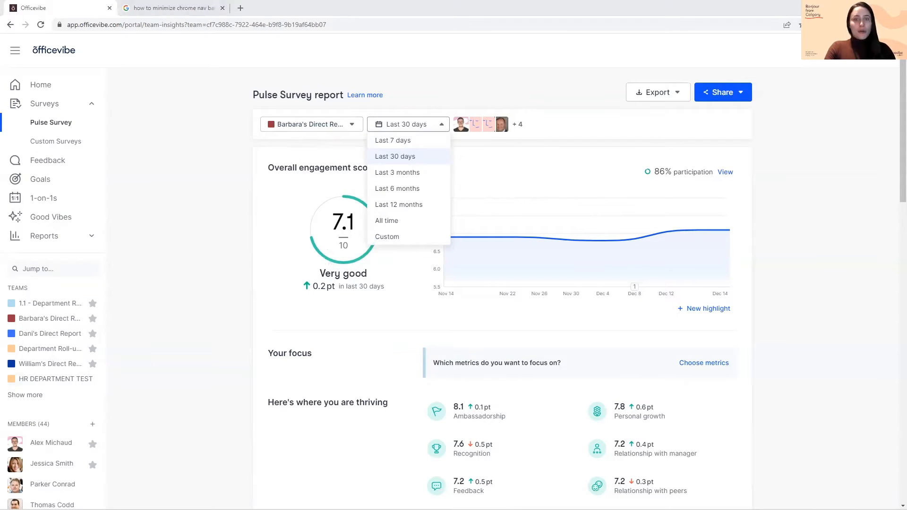
left_click(397, 188)
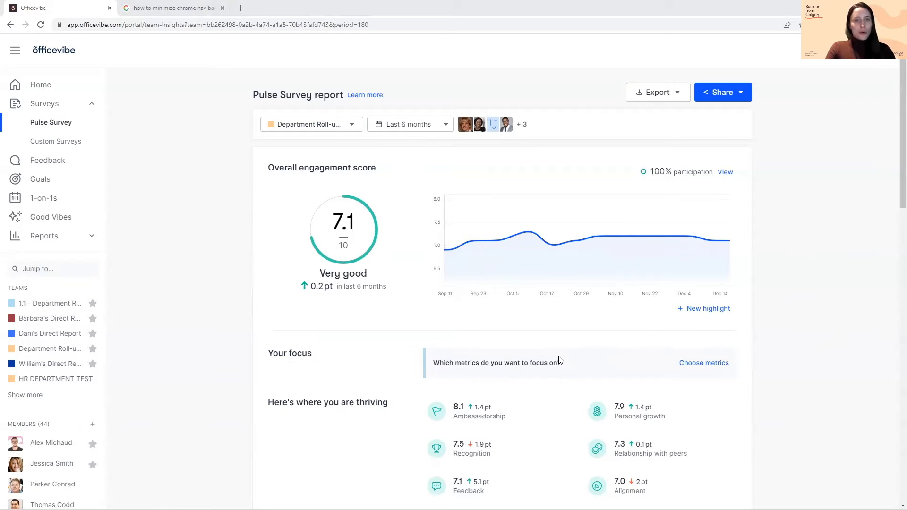
mouse_move(541, 350)
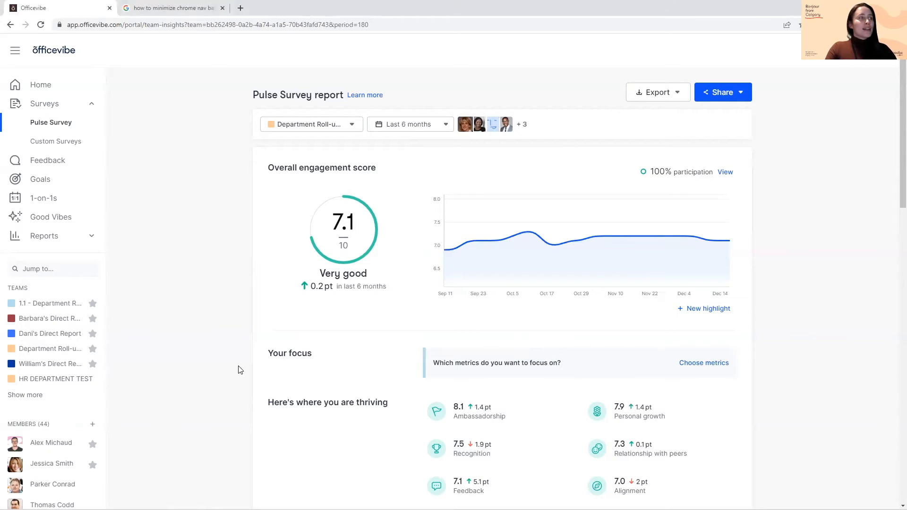
Scroll down the Department Roll-up report to reveal Happiness and Relationship with manager
scroll("down", 3)
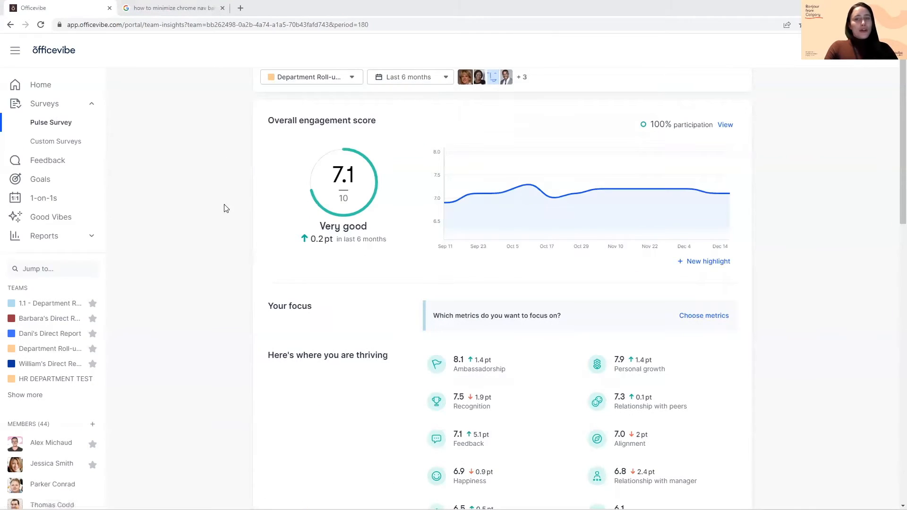
mouse_move(346, 213)
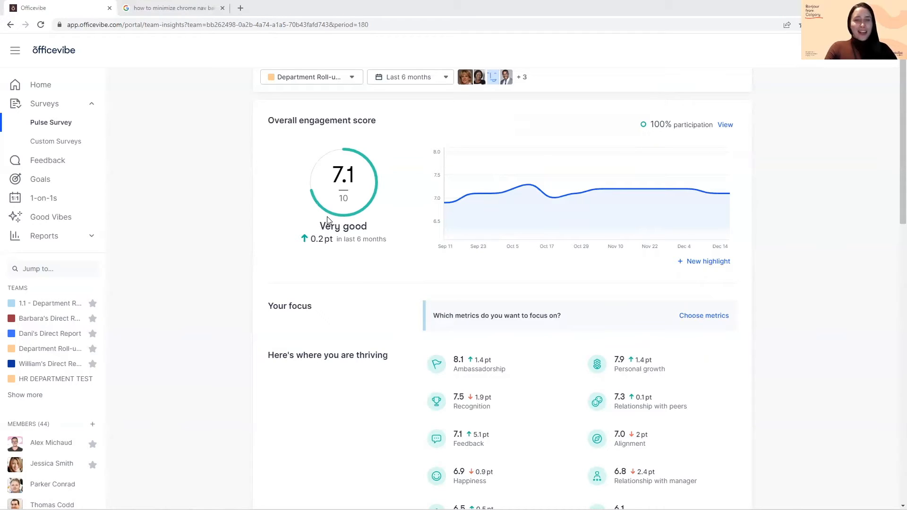
mouse_move(317, 240)
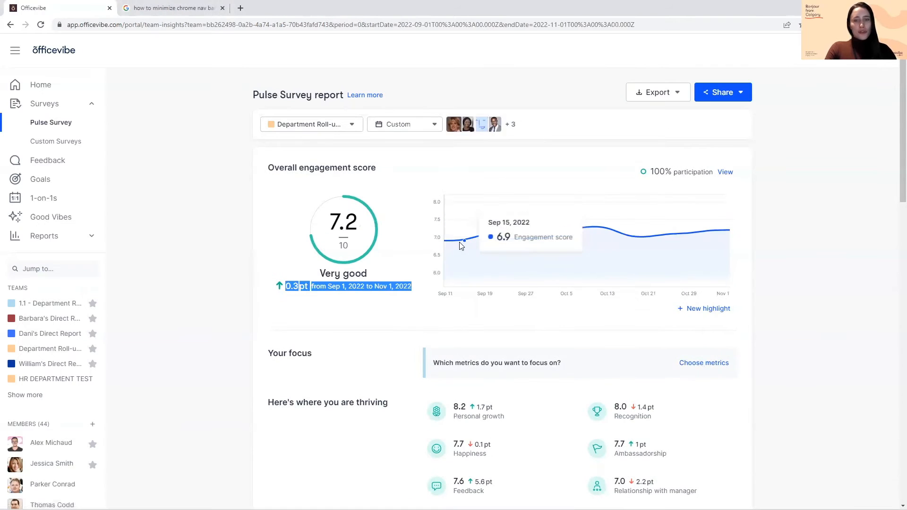
mouse_move(463, 243)
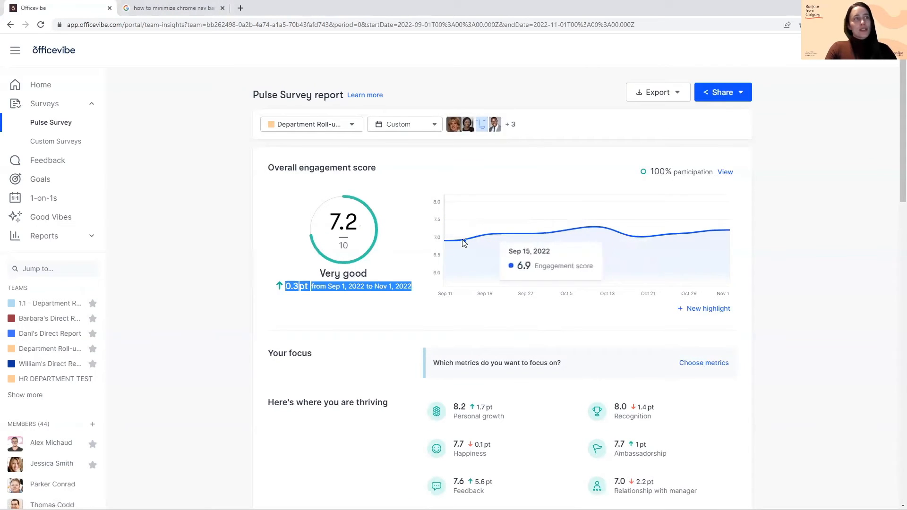
mouse_move(668, 234)
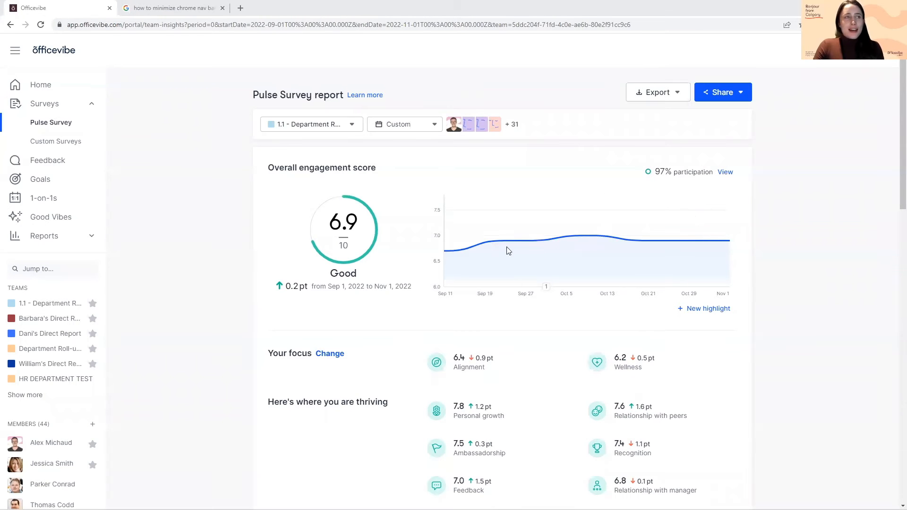
mouse_move(694, 316)
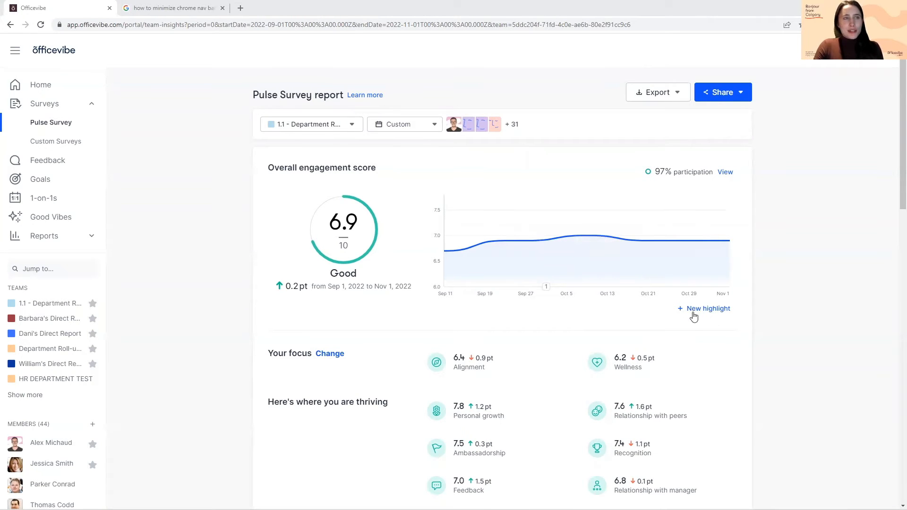
Select the '1.1 - Department RH' team for the Sep 1–Nov 1, 2022 report
left_click(707, 309)
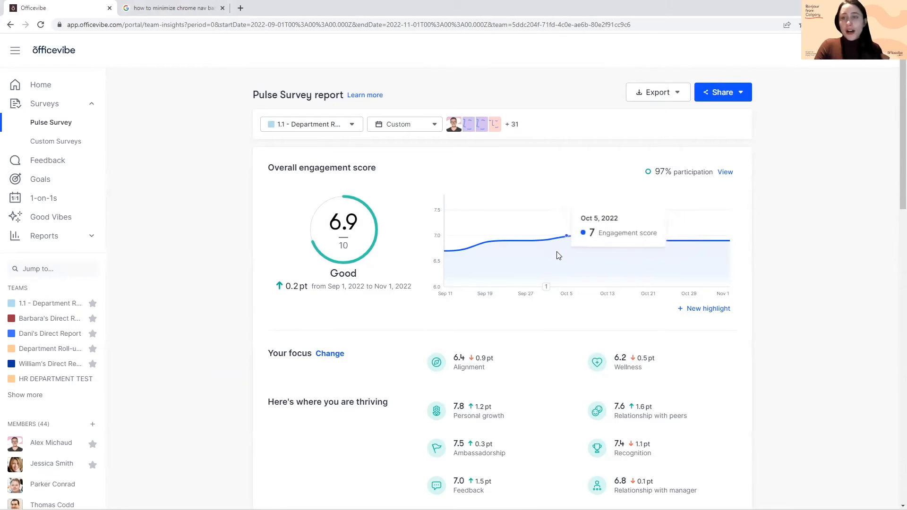
mouse_move(644, 314)
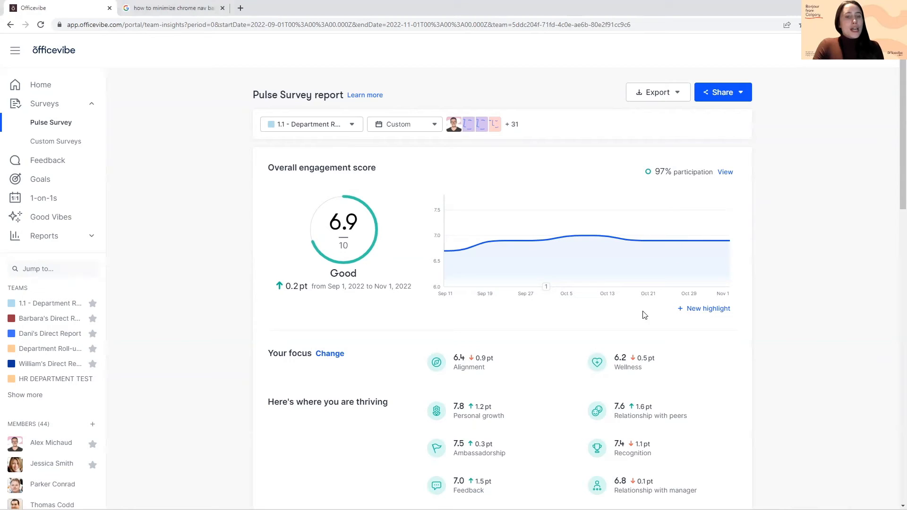
scroll("down", 3)
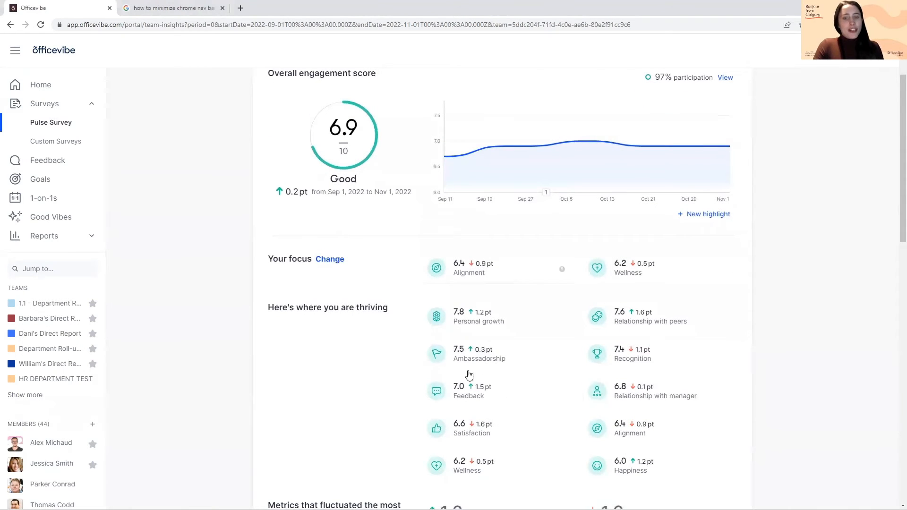
mouse_move(599, 453)
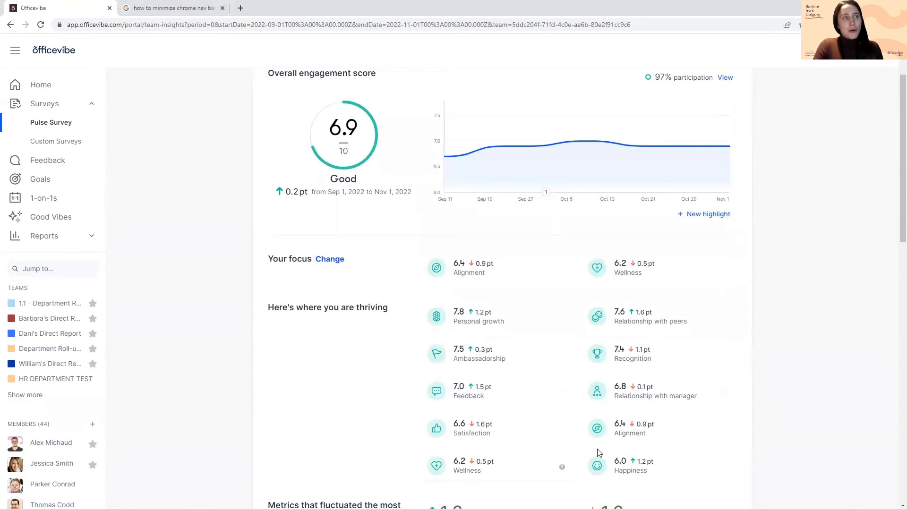
scroll("down", 3)
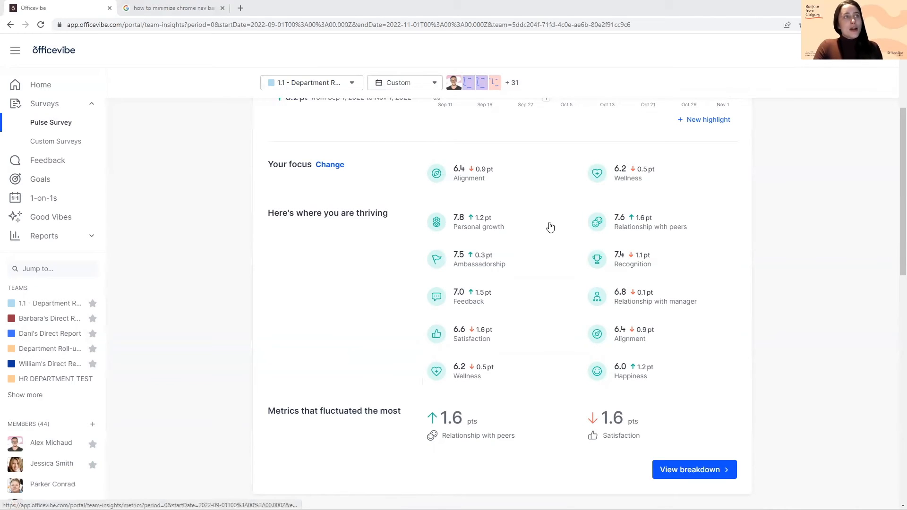
mouse_move(562, 225)
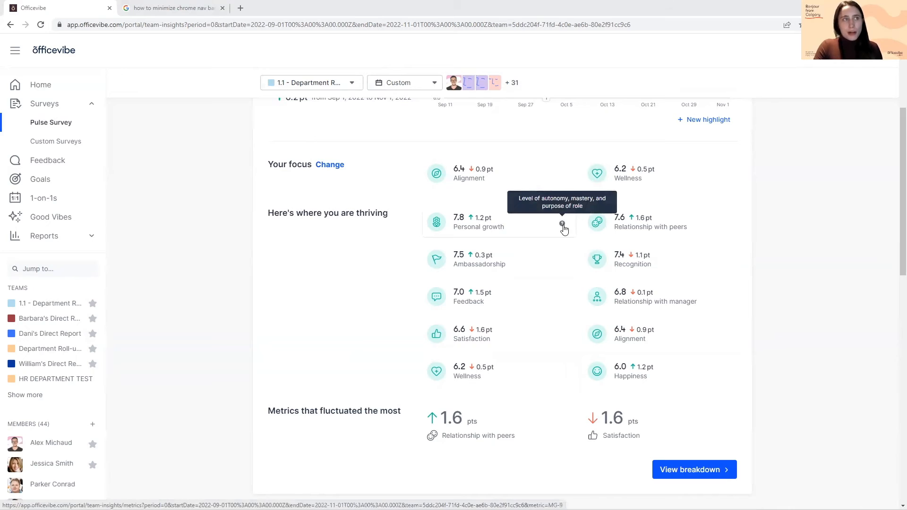
mouse_move(492, 311)
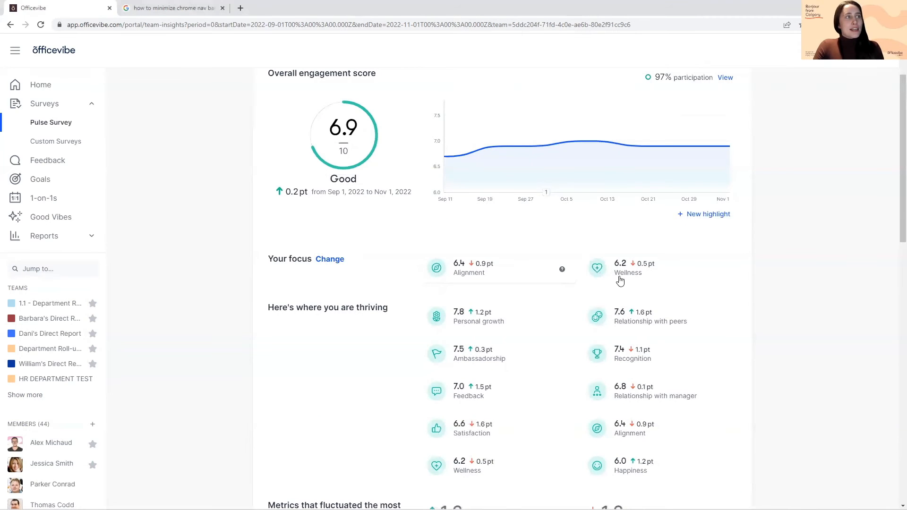
scroll("down", 3)
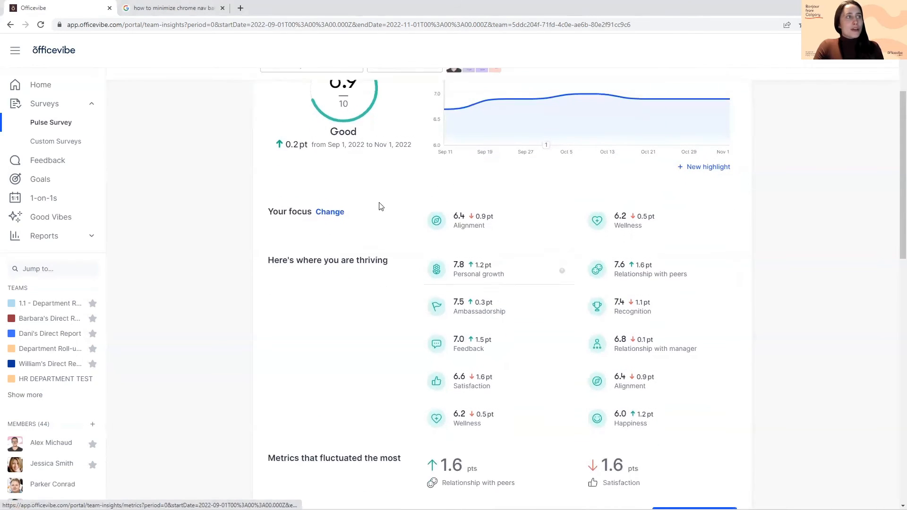
Open the focus metric chooser and pick Recognition as a focus metric
left_click(330, 211)
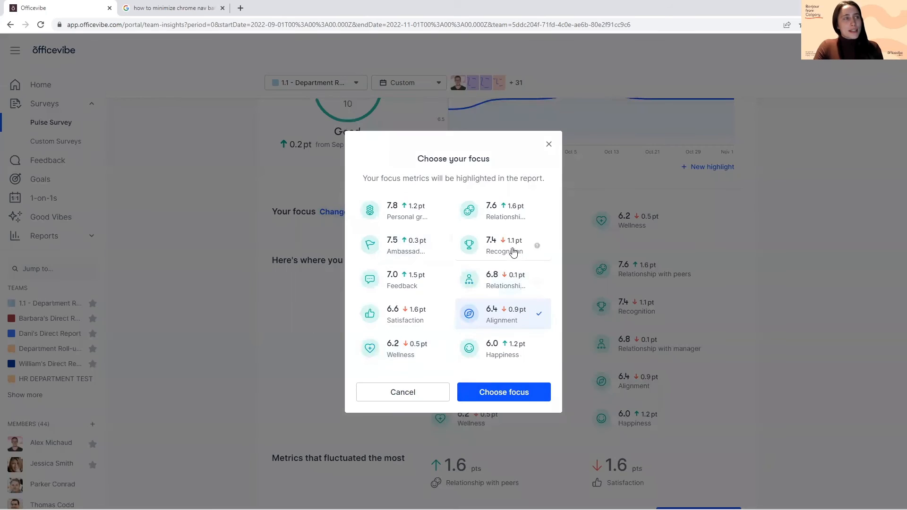
left_click(502, 245)
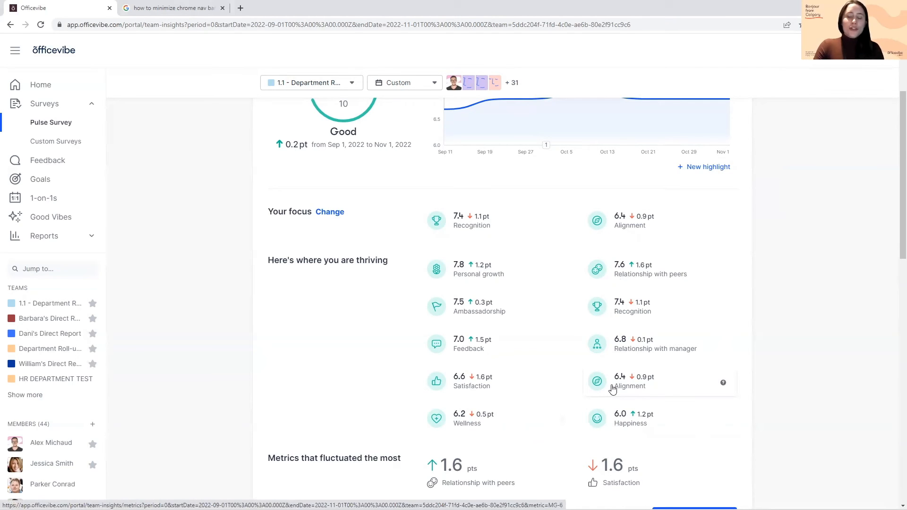
mouse_move(608, 391)
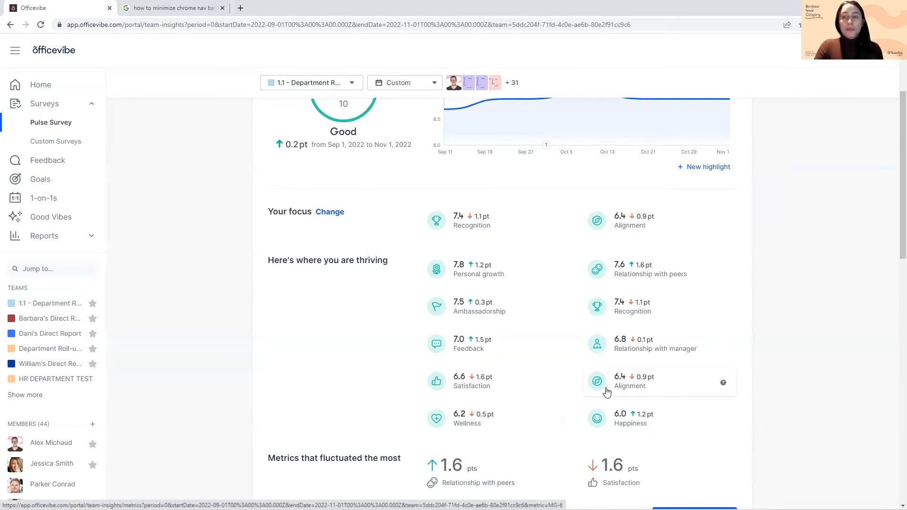
mouse_move(597, 391)
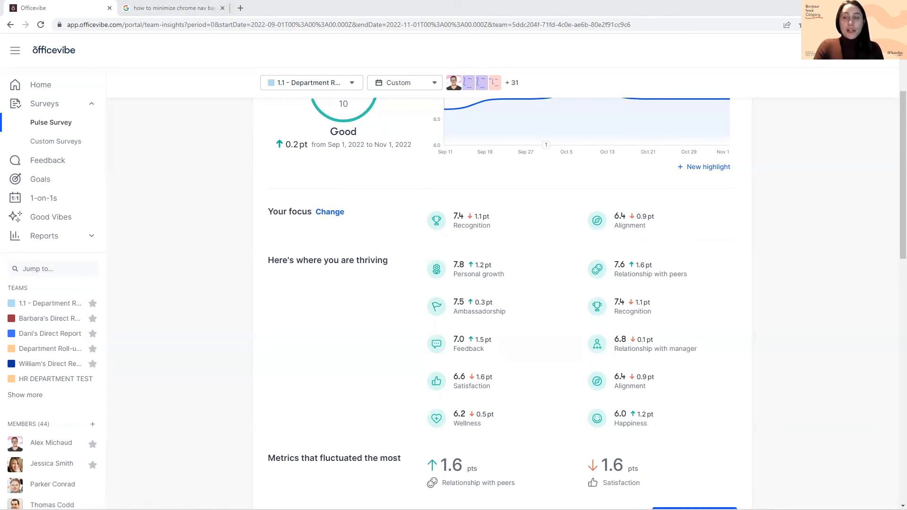
scroll("down", 3)
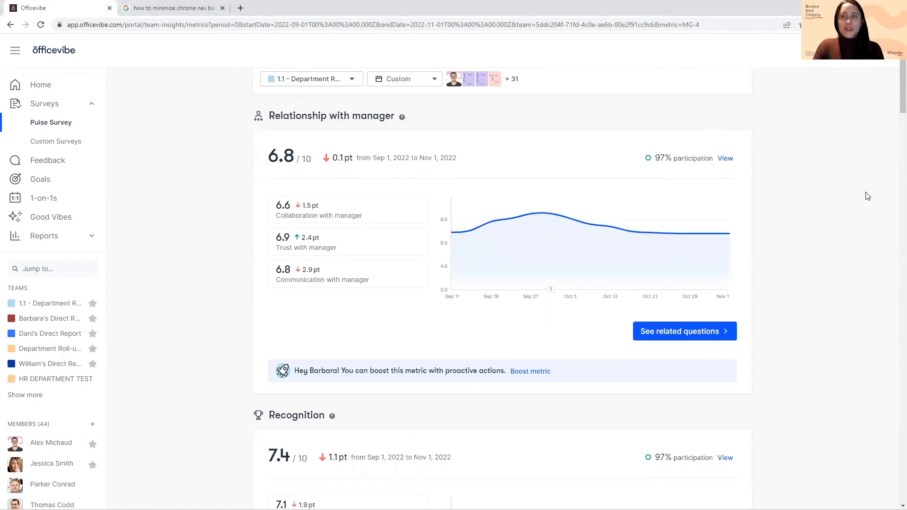
mouse_move(814, 249)
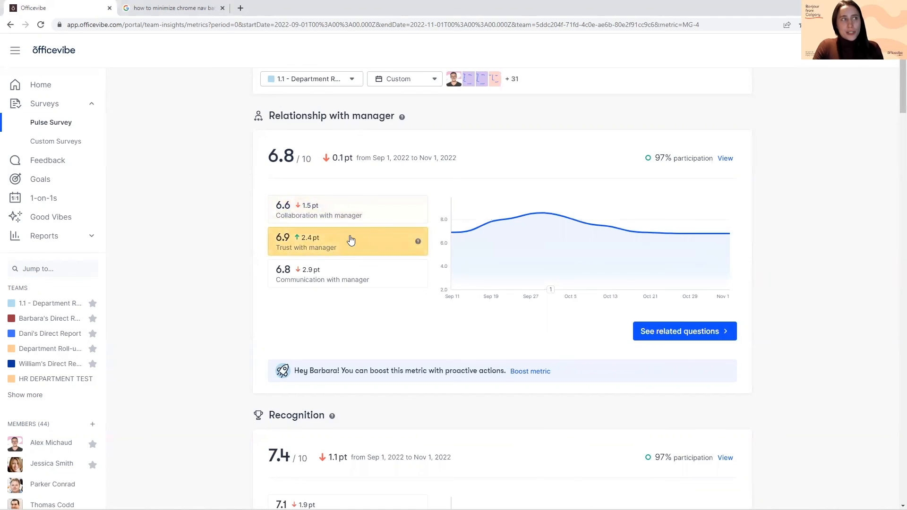
mouse_move(362, 279)
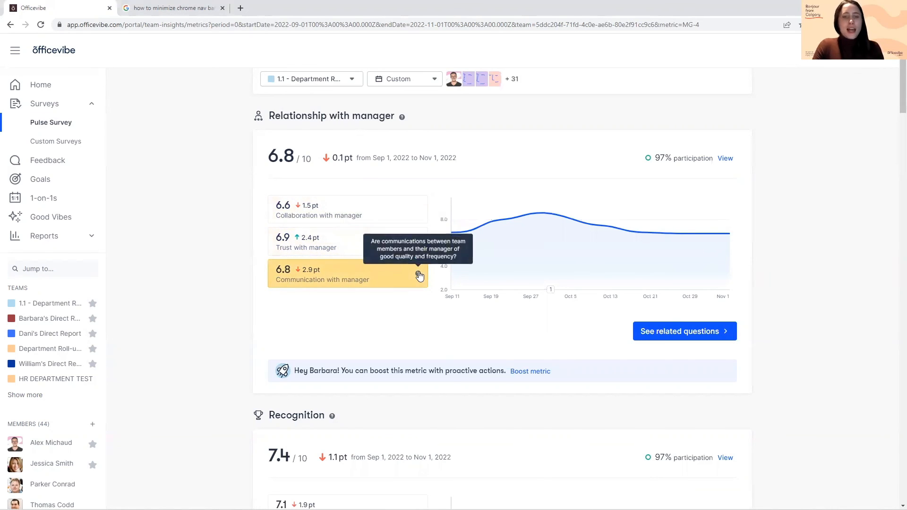
mouse_move(599, 300)
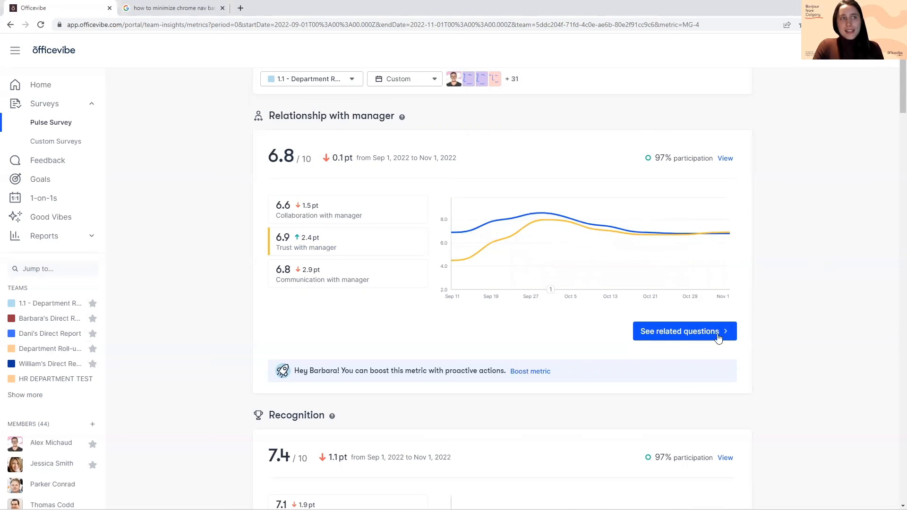
mouse_move(717, 361)
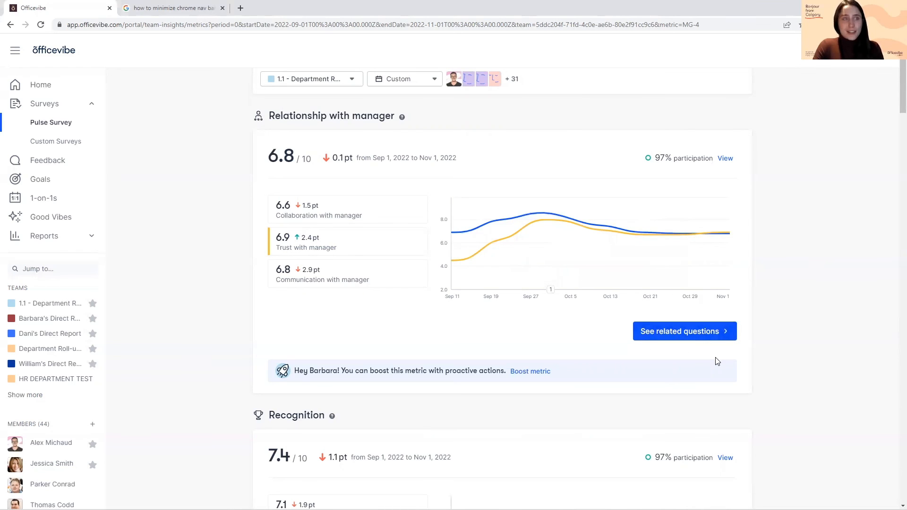
Open the related questions behind the Relationship with manager metric
left_click(683, 330)
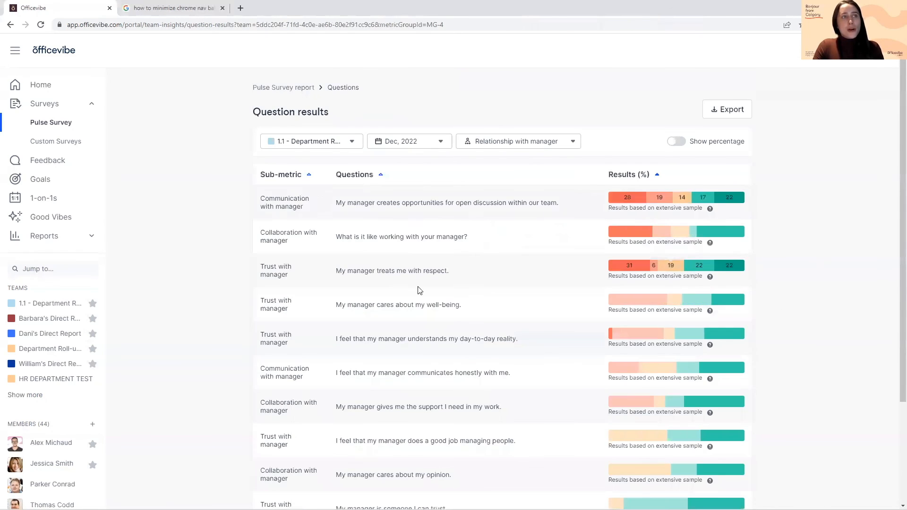